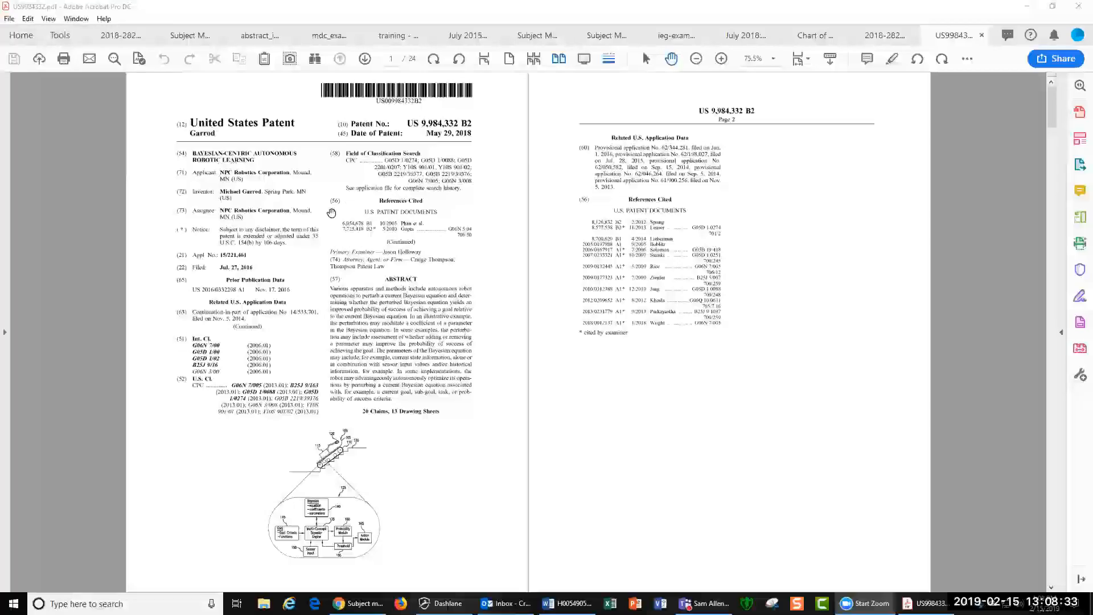
Step: Magnify the cover page twice for a closer read, then return it to 75.5% overview size
{"action": "left_click", "coordinate": [721, 59]}
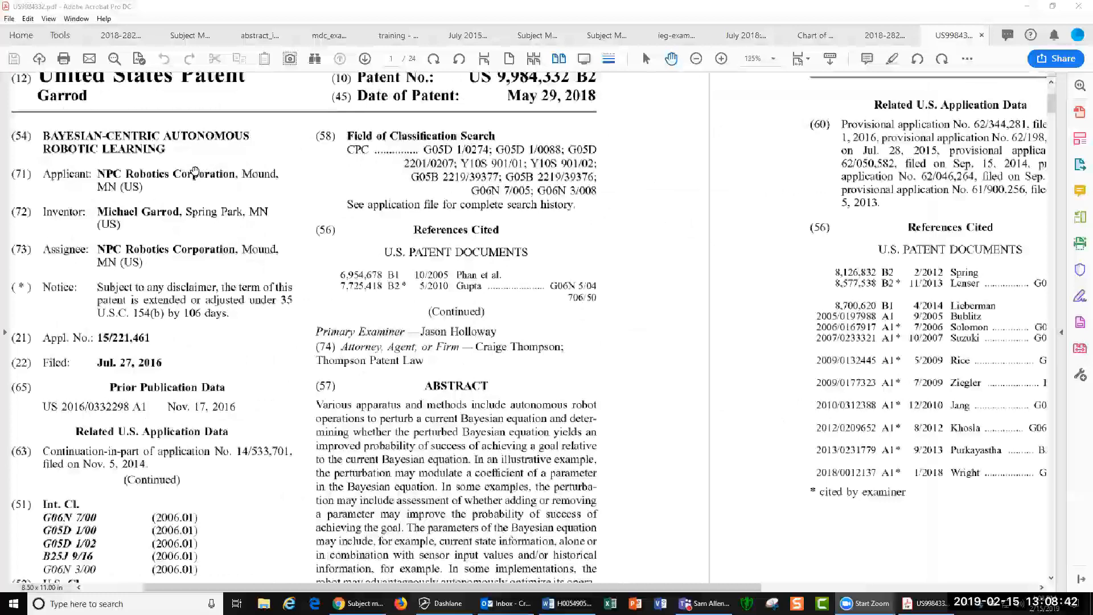
{"action": "left_click", "coordinate": [721, 59]}
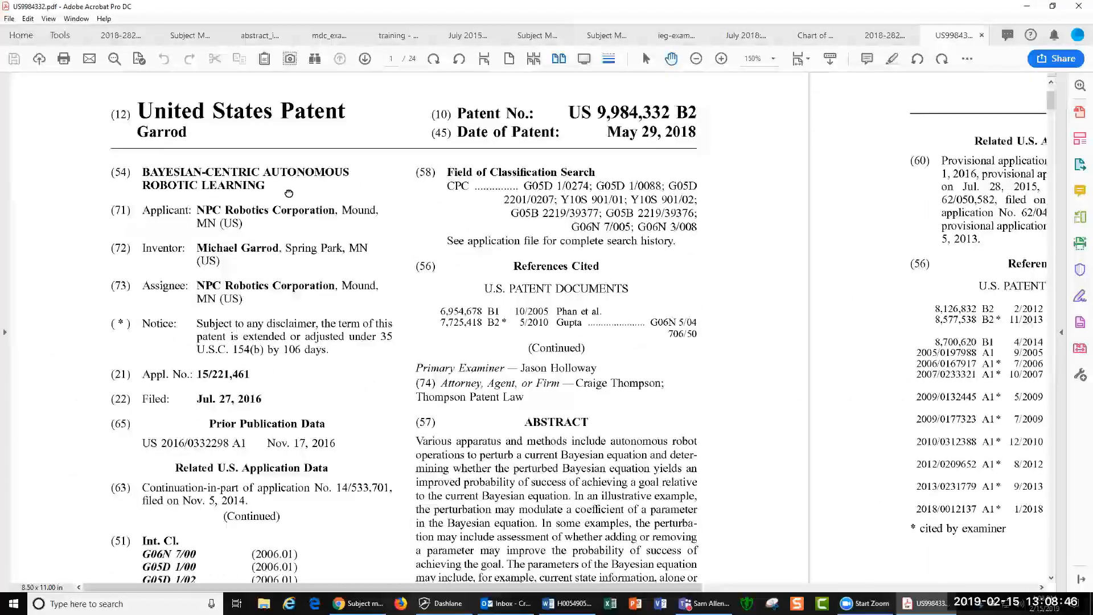
{"action": "left_click", "coordinate": [695, 58]}
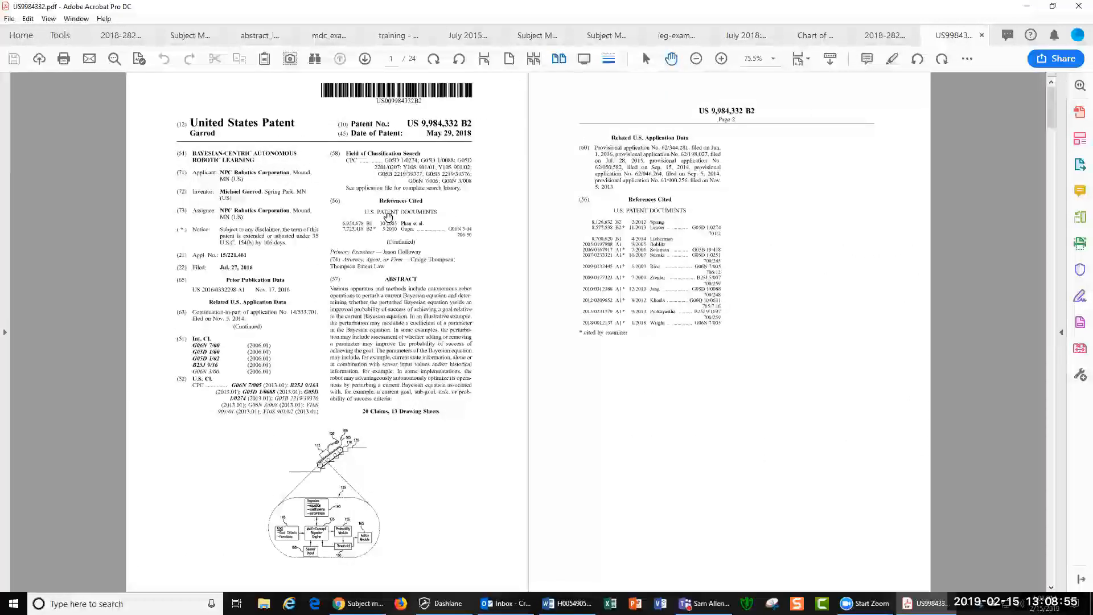
{"action": "mouse_move", "coordinate": [366, 268]}
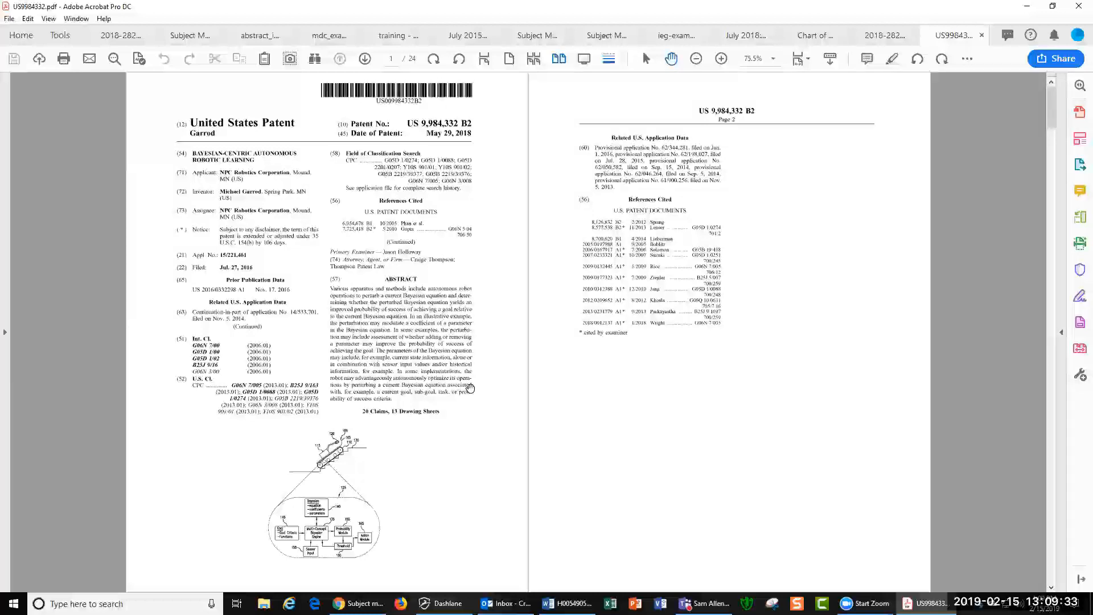
{"action": "mouse_move", "coordinate": [500, 279]}
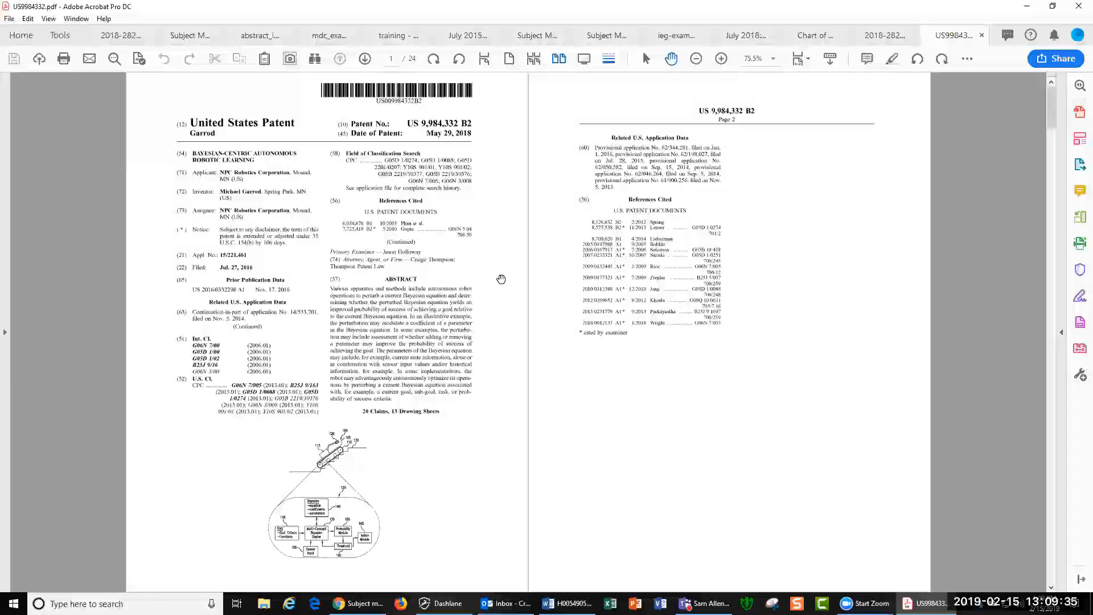
{"action": "mouse_move", "coordinate": [294, 136]}
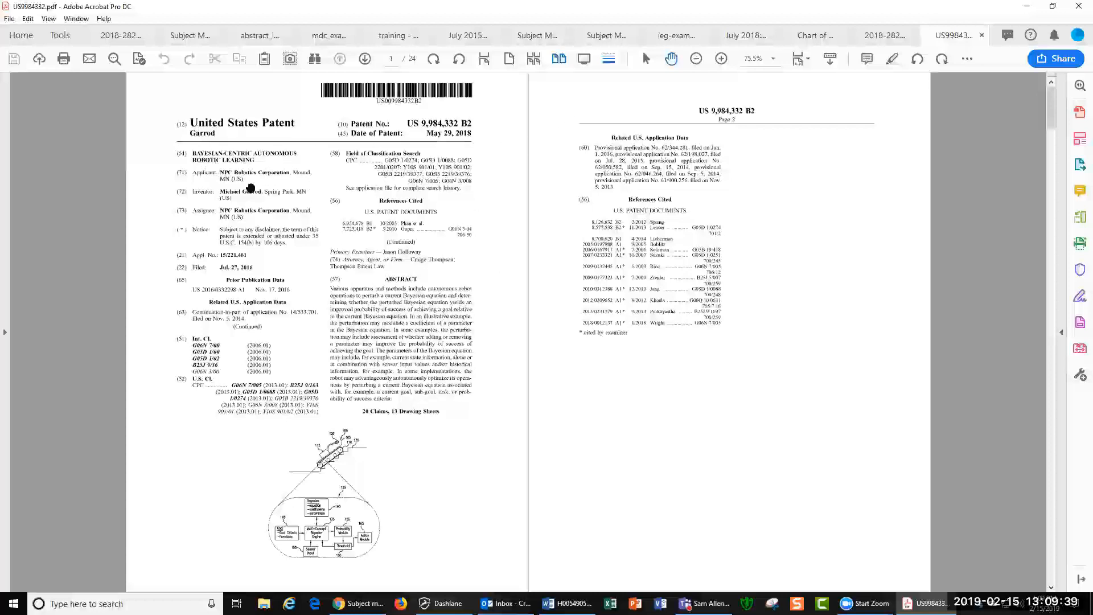
{"action": "mouse_move", "coordinate": [315, 198]}
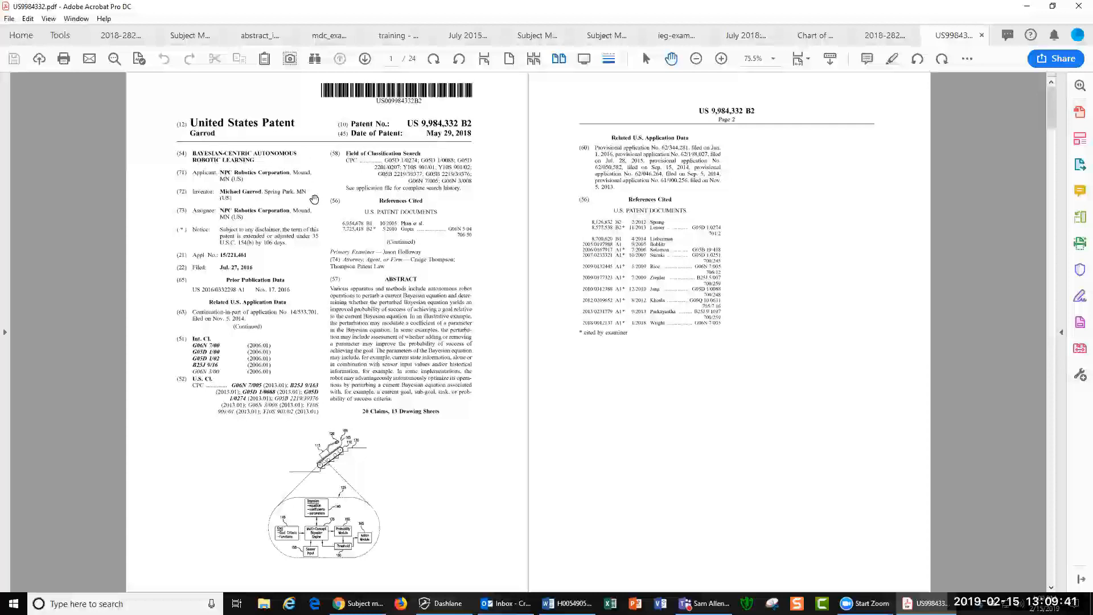
{"action": "mouse_move", "coordinate": [261, 214]}
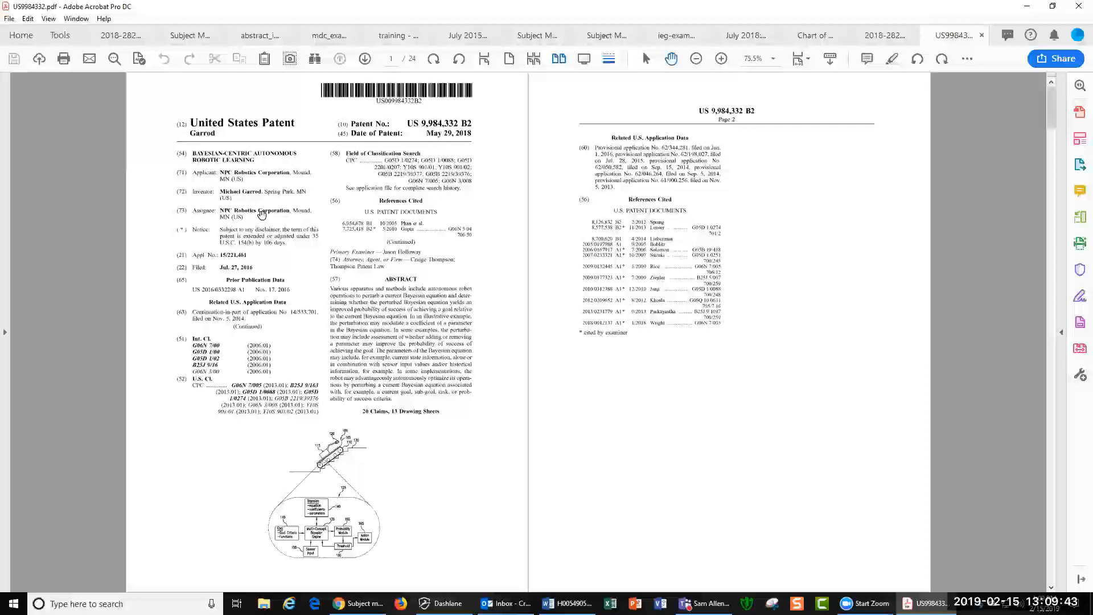
{"action": "mouse_move", "coordinate": [233, 112]}
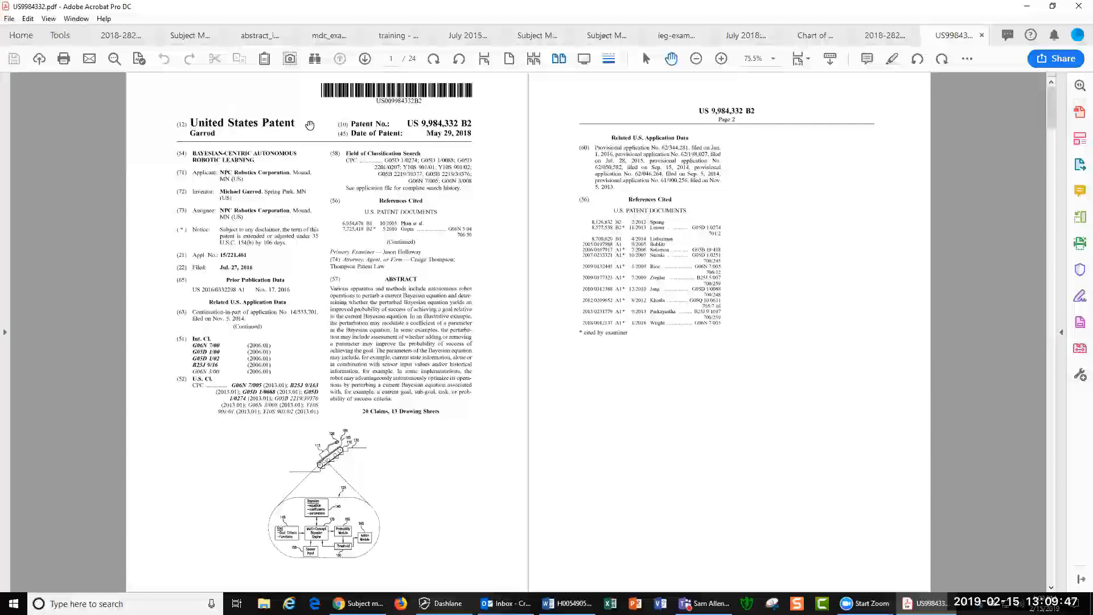
{"action": "mouse_move", "coordinate": [336, 128]}
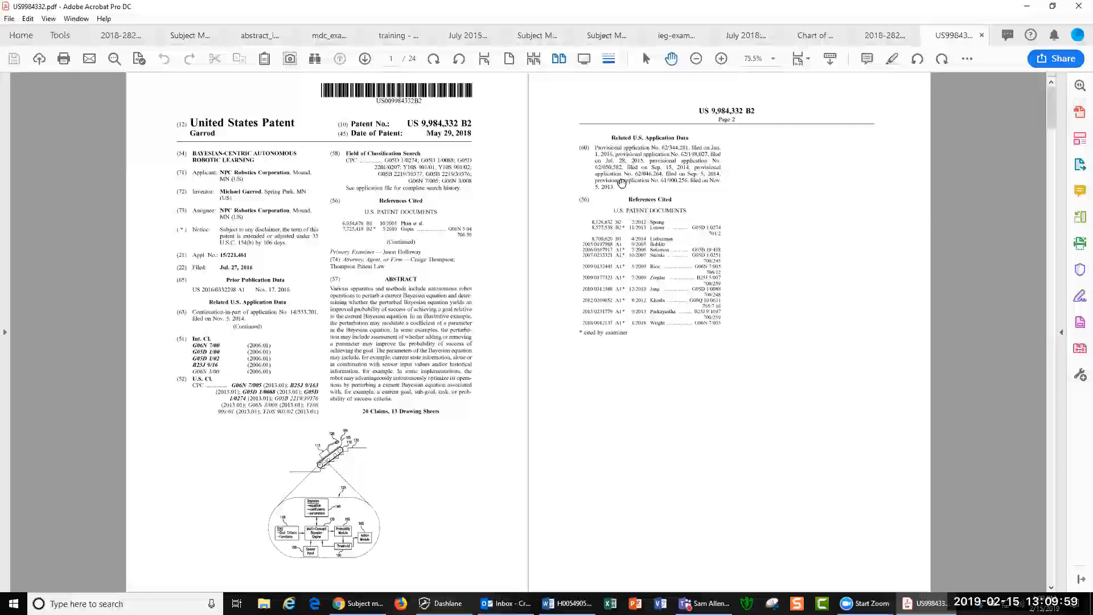
{"action": "mouse_move", "coordinate": [437, 277]}
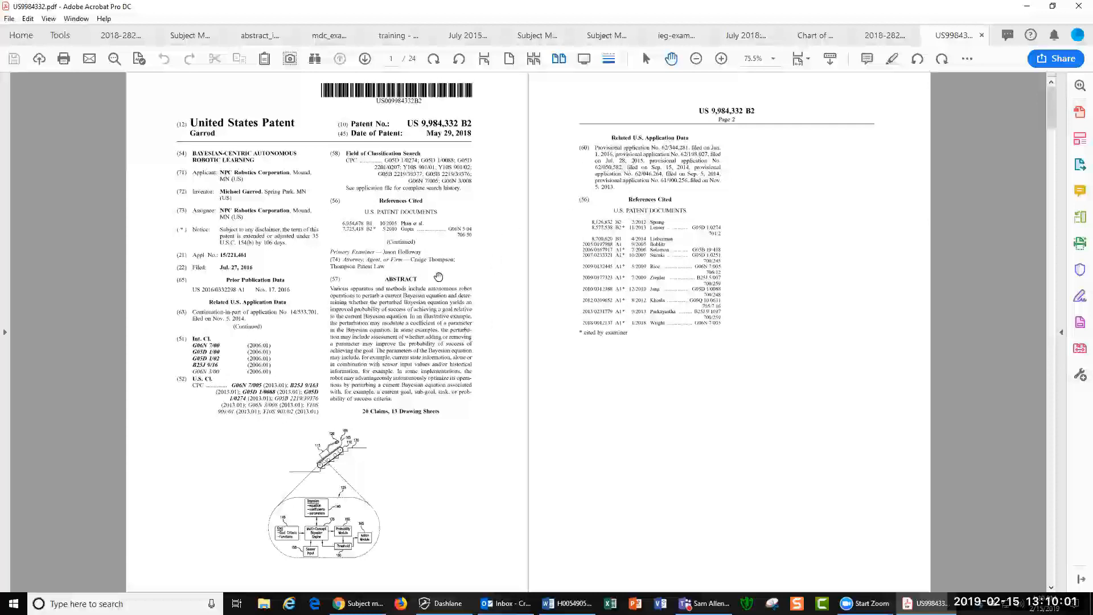
{"action": "mouse_move", "coordinate": [326, 522]}
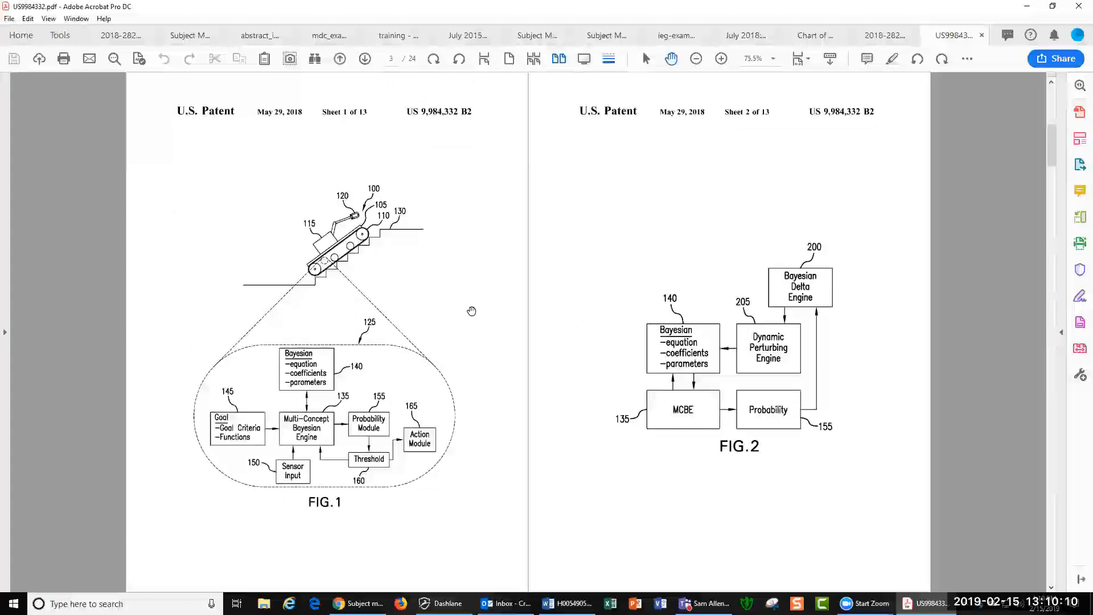
Step: Scroll down through the drawing sheets toward Sheet 13 beside specification columns 1 and 2
{"action": "scroll", "scroll_direction": "down", "scroll_amount": 3}
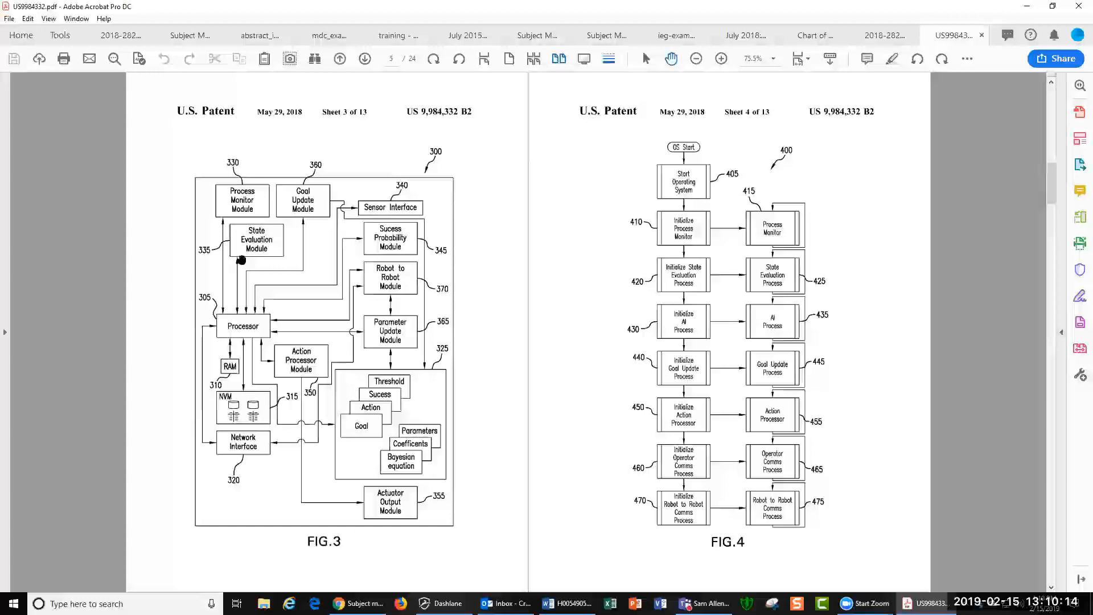
{"action": "mouse_move", "coordinate": [276, 242]}
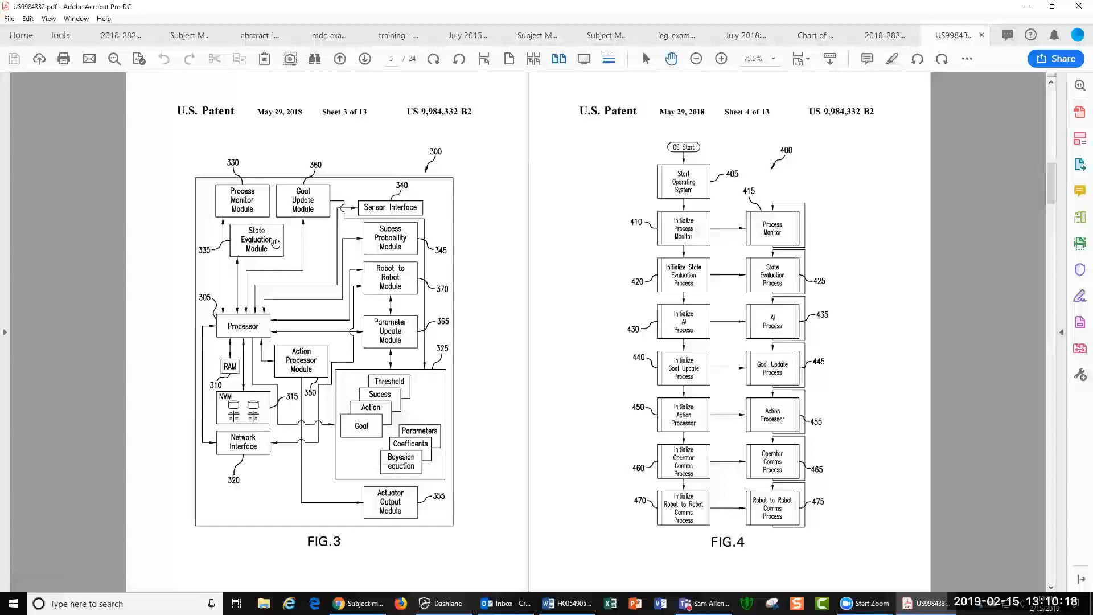
{"action": "mouse_move", "coordinate": [366, 381]}
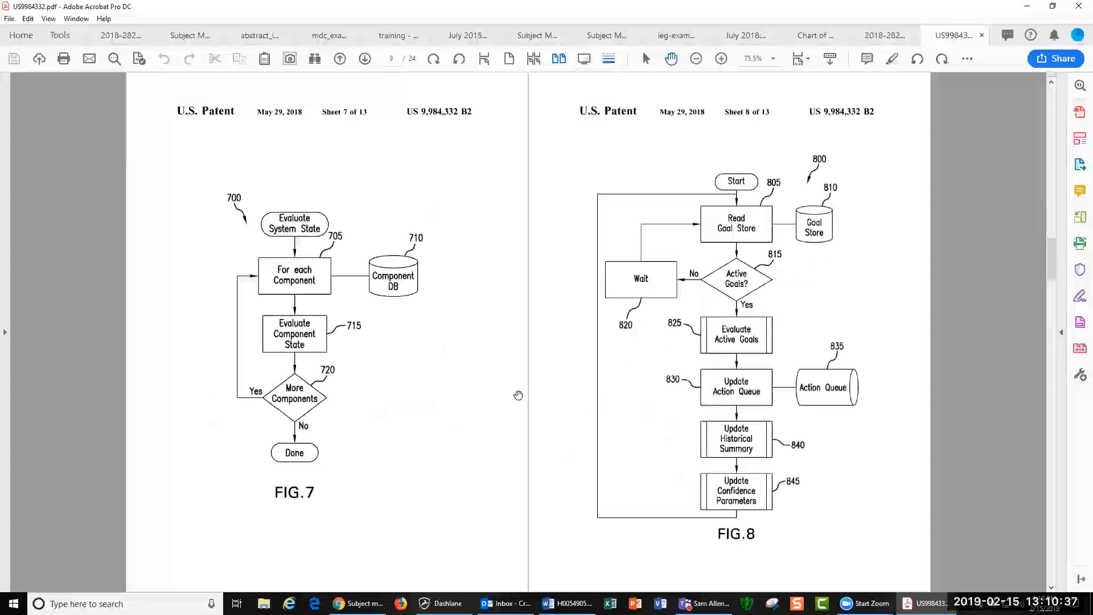
{"action": "mouse_move", "coordinate": [894, 403]}
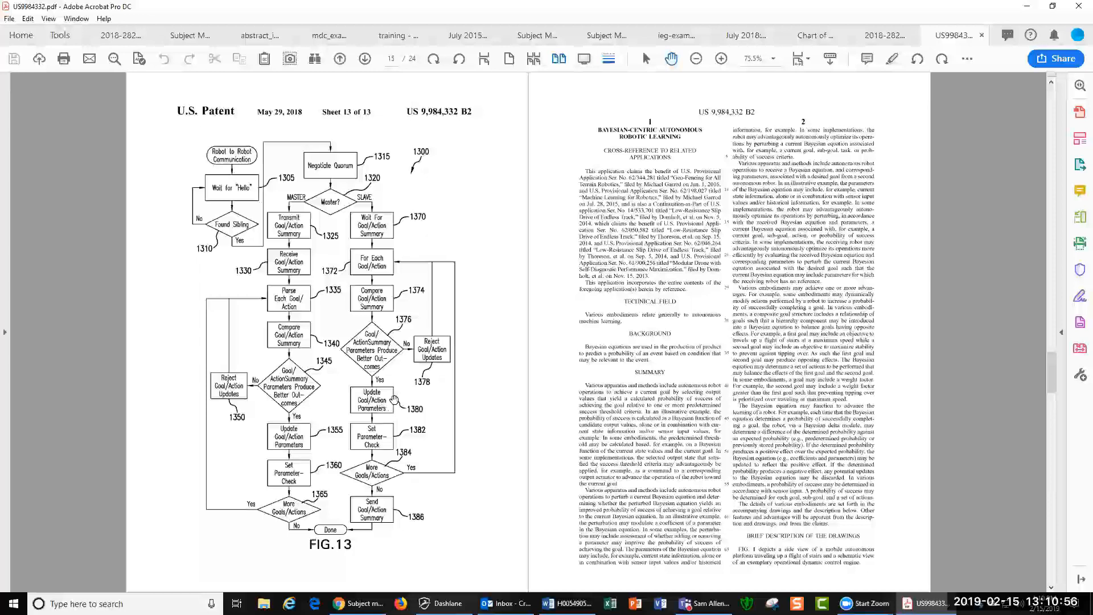
{"action": "mouse_move", "coordinate": [307, 457]}
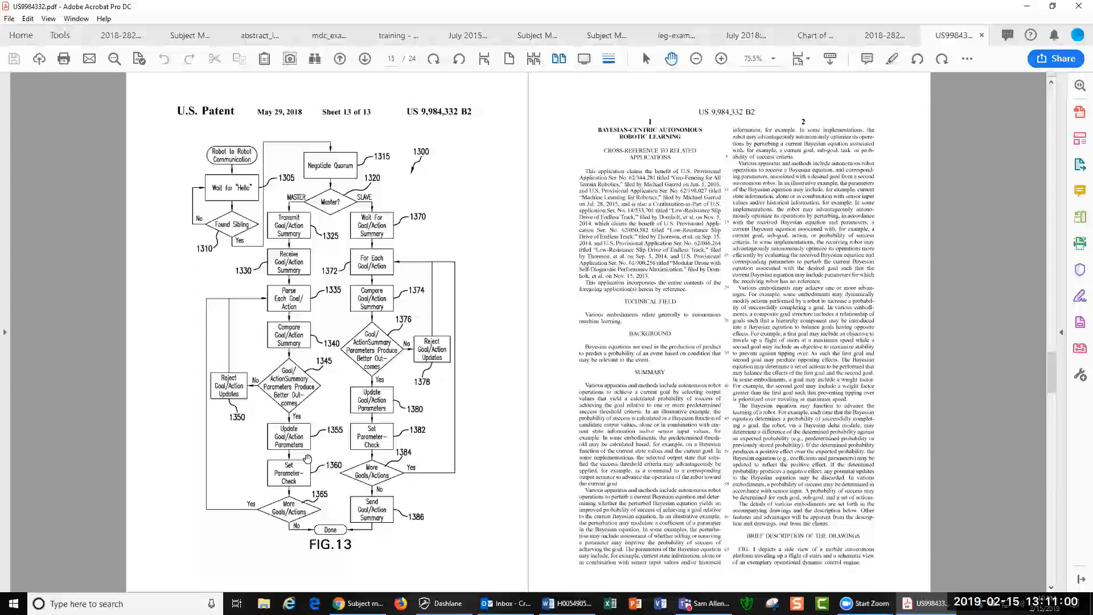
{"action": "mouse_move", "coordinate": [388, 325]}
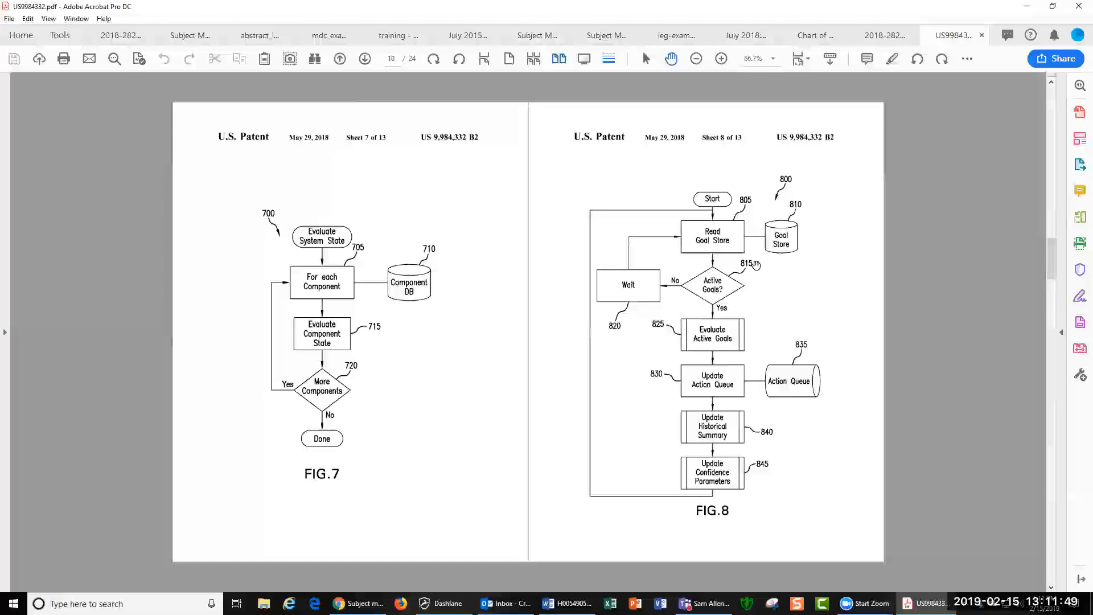
{"action": "mouse_move", "coordinate": [712, 323]}
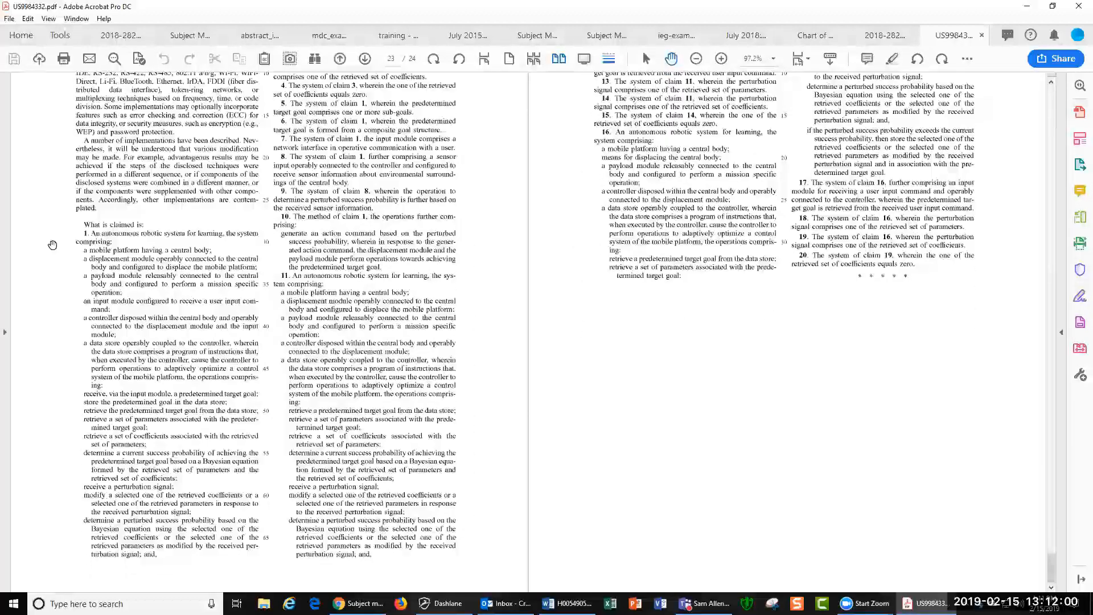
Step: Enlarge the last page to 150% so claims 12 through 20 read comfortably
{"action": "left_click", "coordinate": [720, 59]}
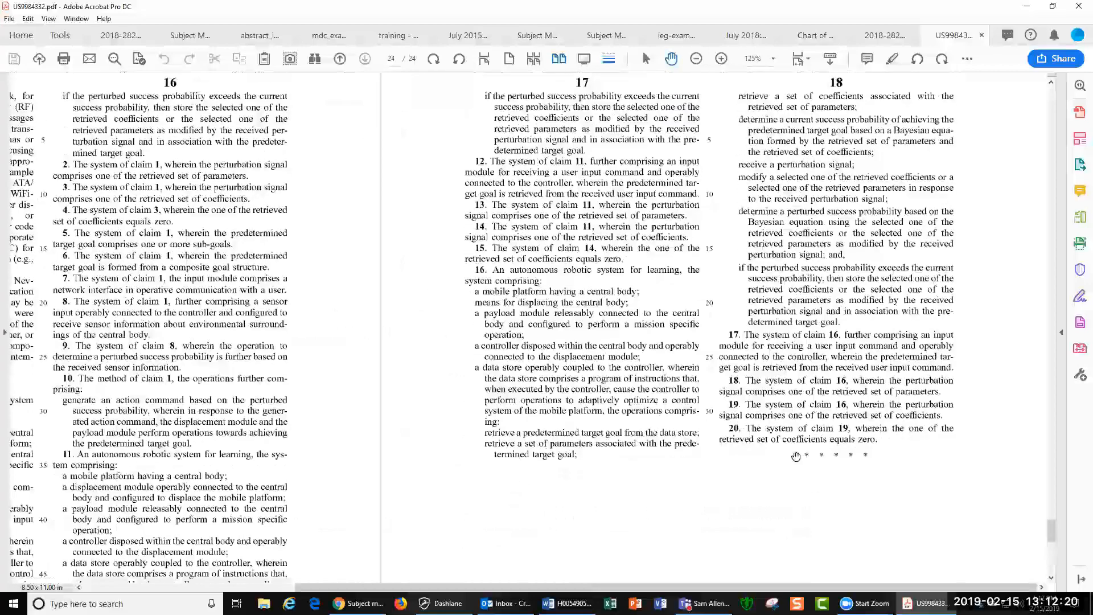
{"action": "left_click", "coordinate": [726, 58]}
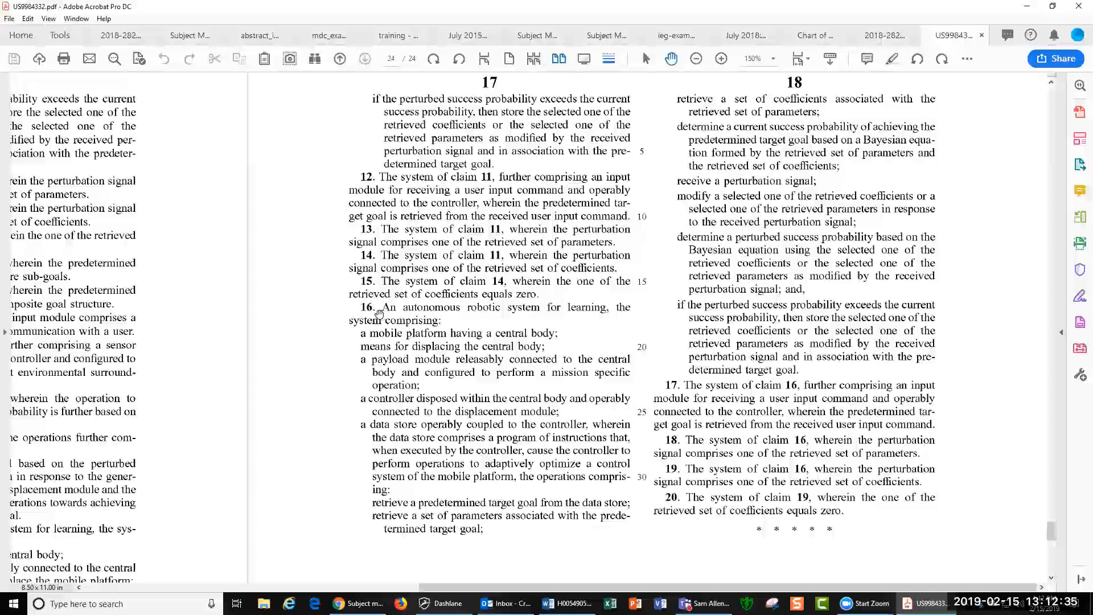
{"action": "mouse_move", "coordinate": [542, 314]}
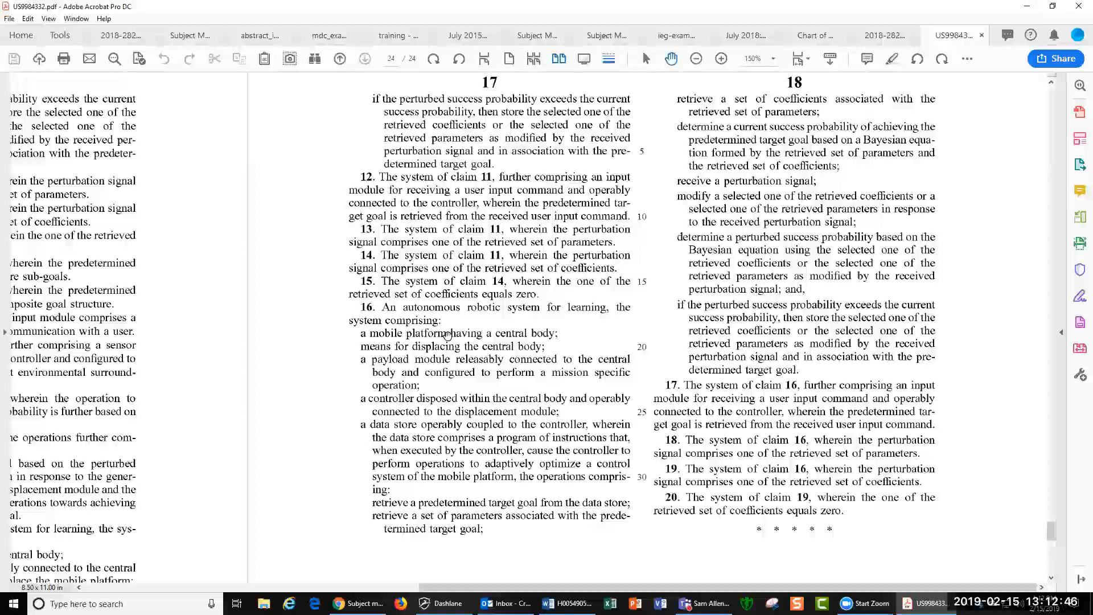
{"action": "mouse_move", "coordinate": [443, 342]}
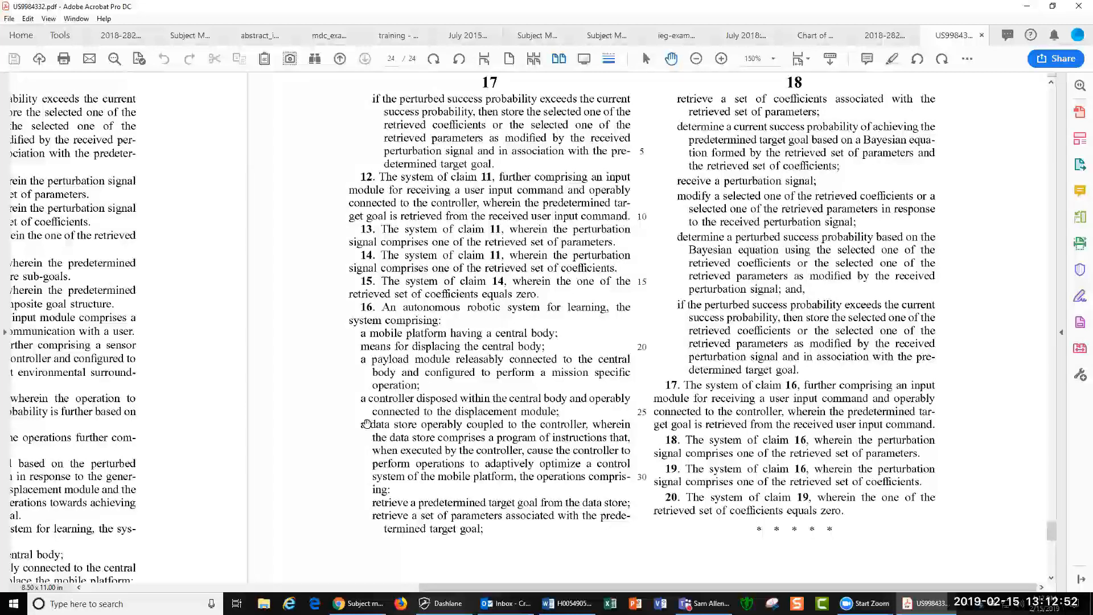
{"action": "mouse_move", "coordinate": [383, 341]}
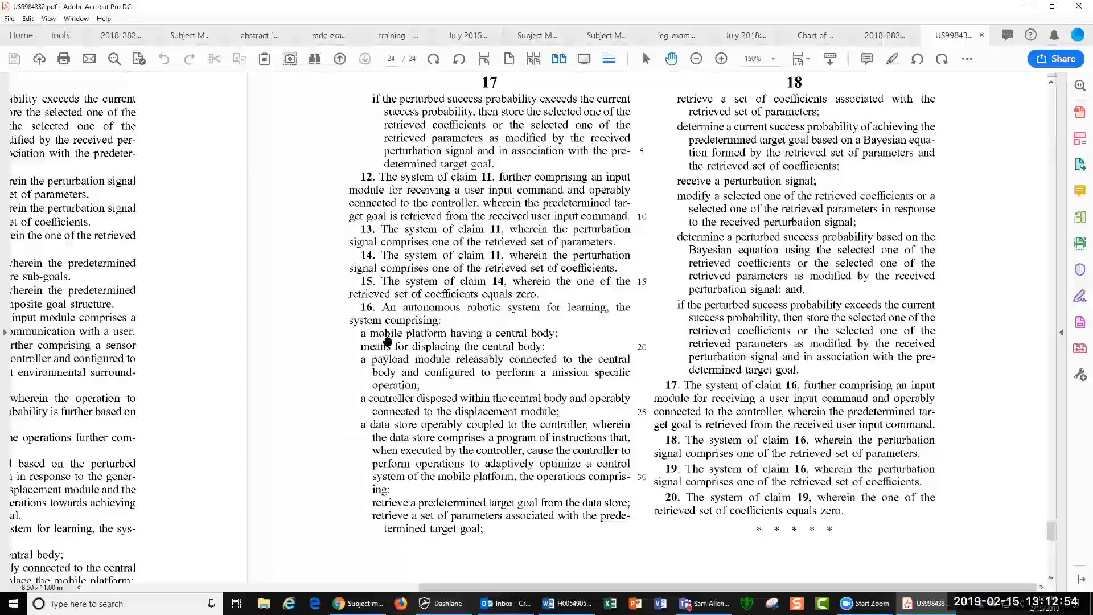
{"action": "mouse_move", "coordinate": [382, 336]}
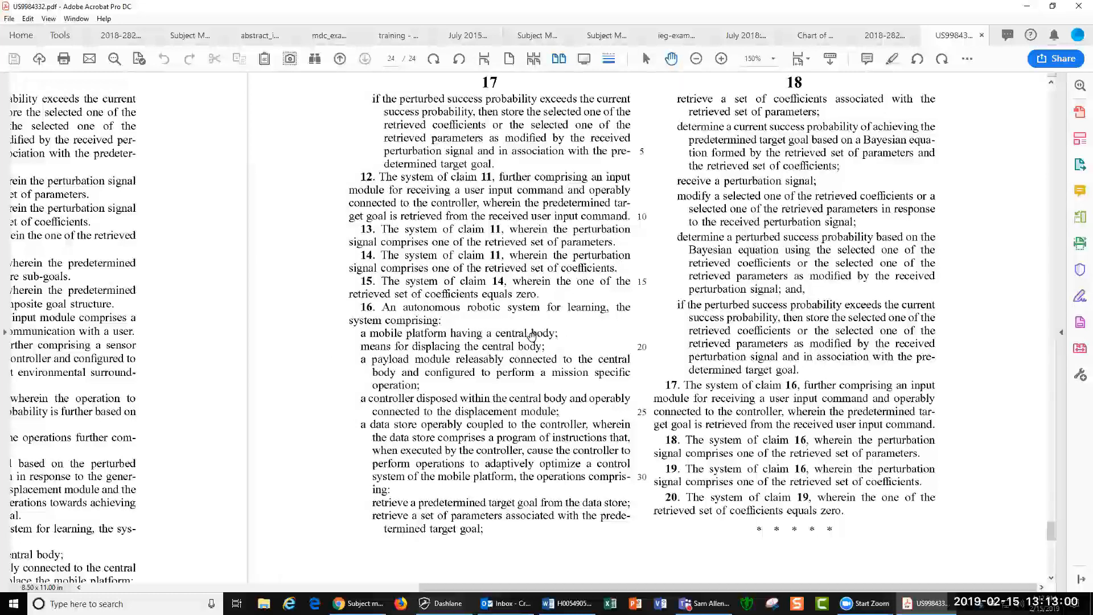
{"action": "mouse_move", "coordinate": [432, 375]}
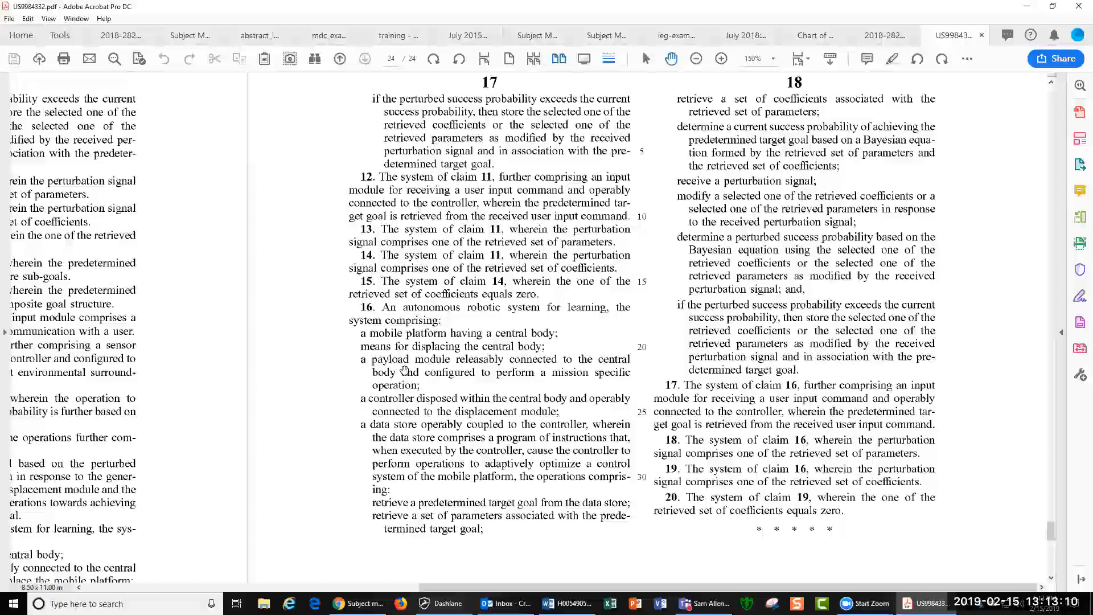
{"action": "mouse_move", "coordinate": [467, 374]}
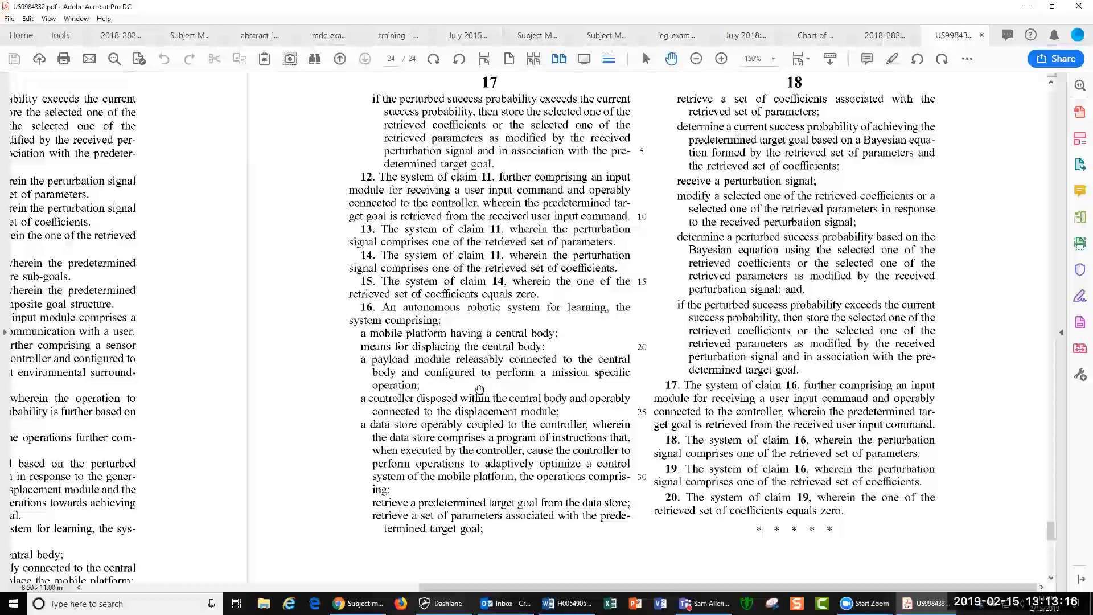
{"action": "mouse_move", "coordinate": [385, 428]}
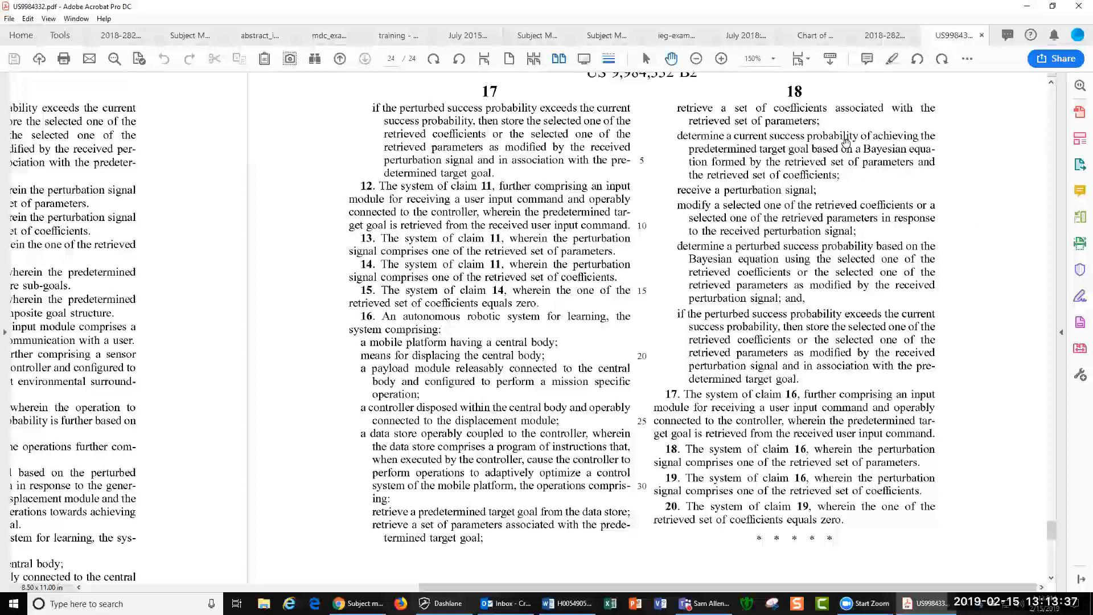
{"action": "mouse_move", "coordinate": [906, 155]}
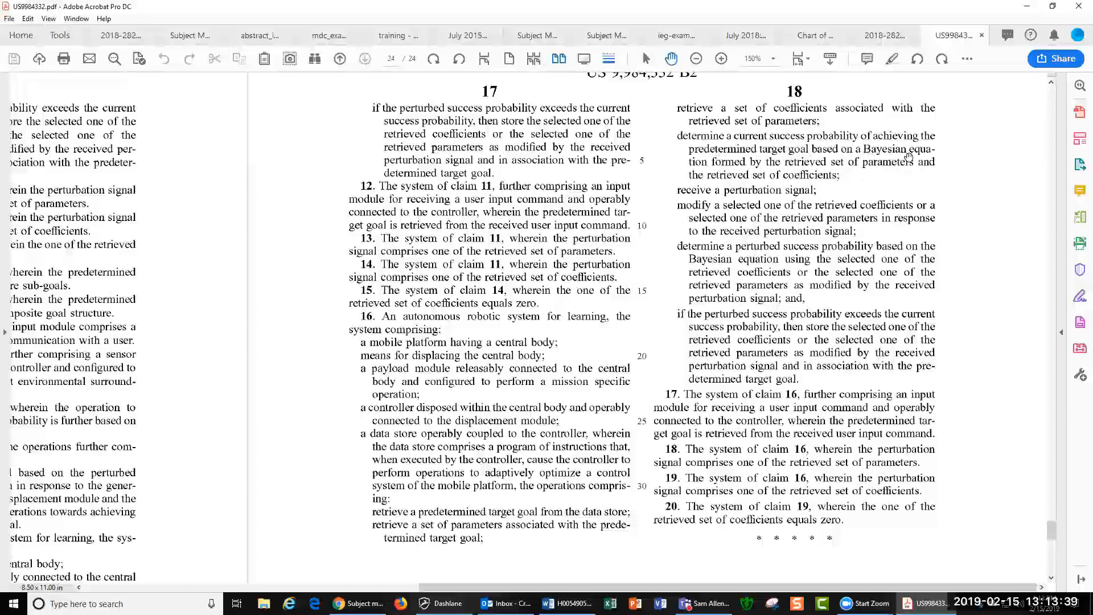
{"action": "mouse_move", "coordinate": [710, 195]}
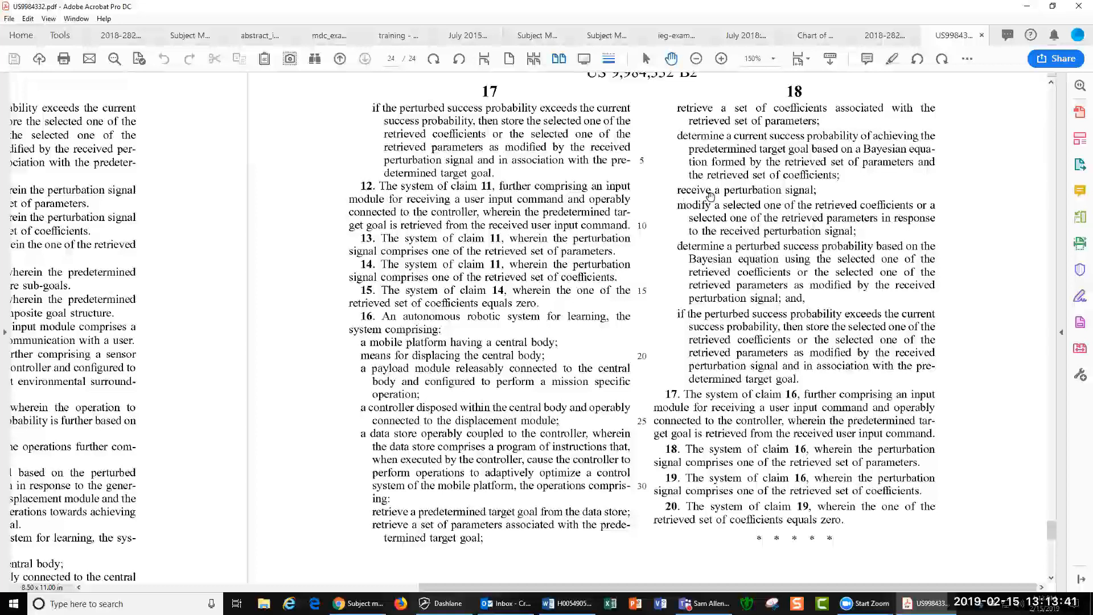
{"action": "mouse_move", "coordinate": [741, 320]}
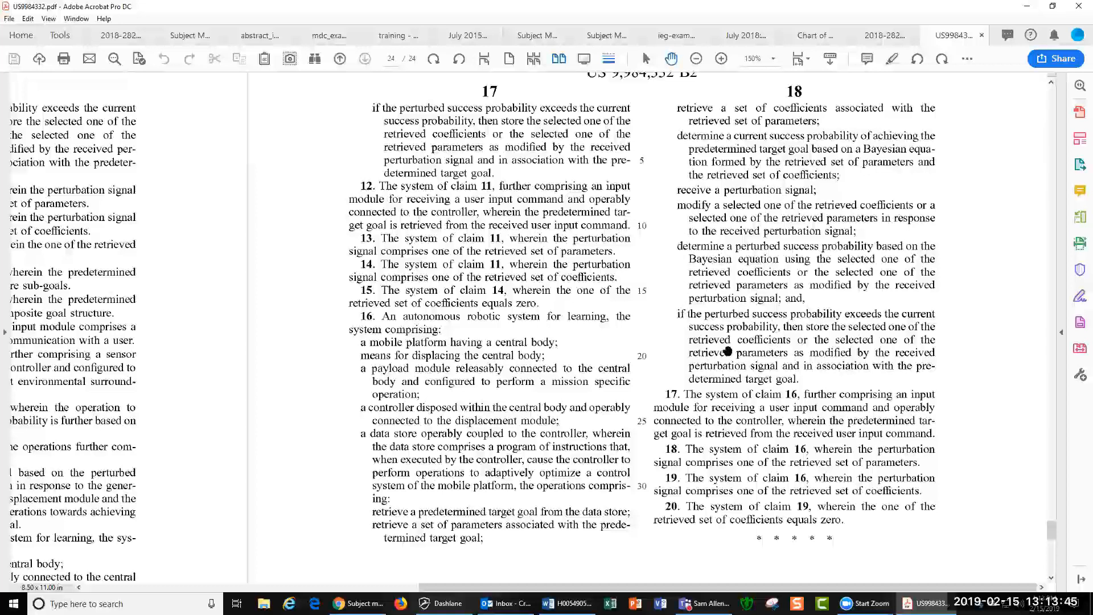
{"action": "mouse_move", "coordinate": [816, 348]}
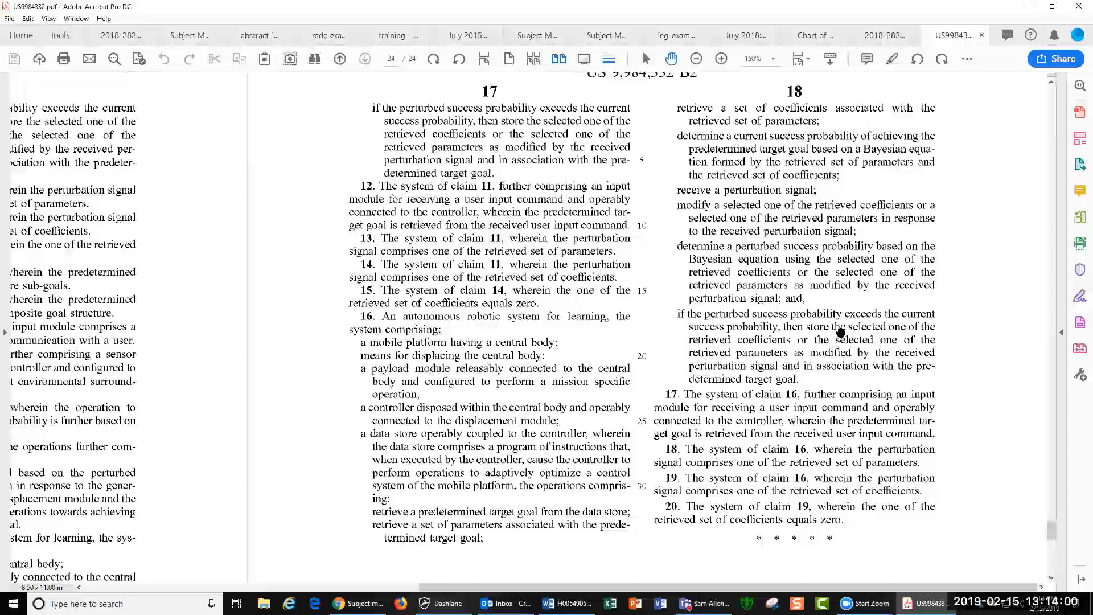
{"action": "mouse_move", "coordinate": [841, 289]}
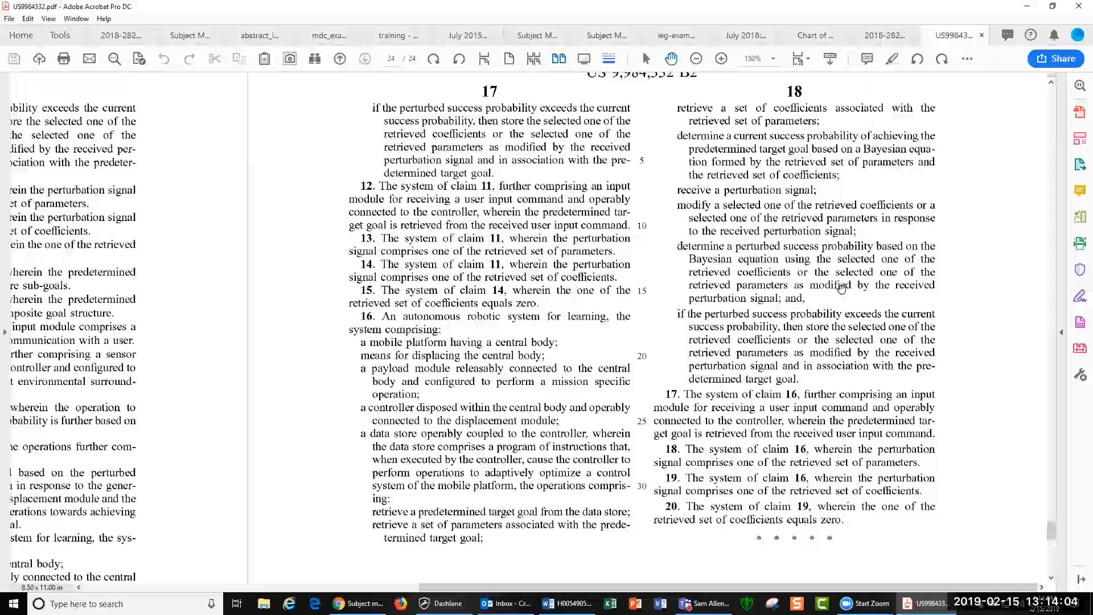
{"action": "mouse_move", "coordinate": [803, 199]}
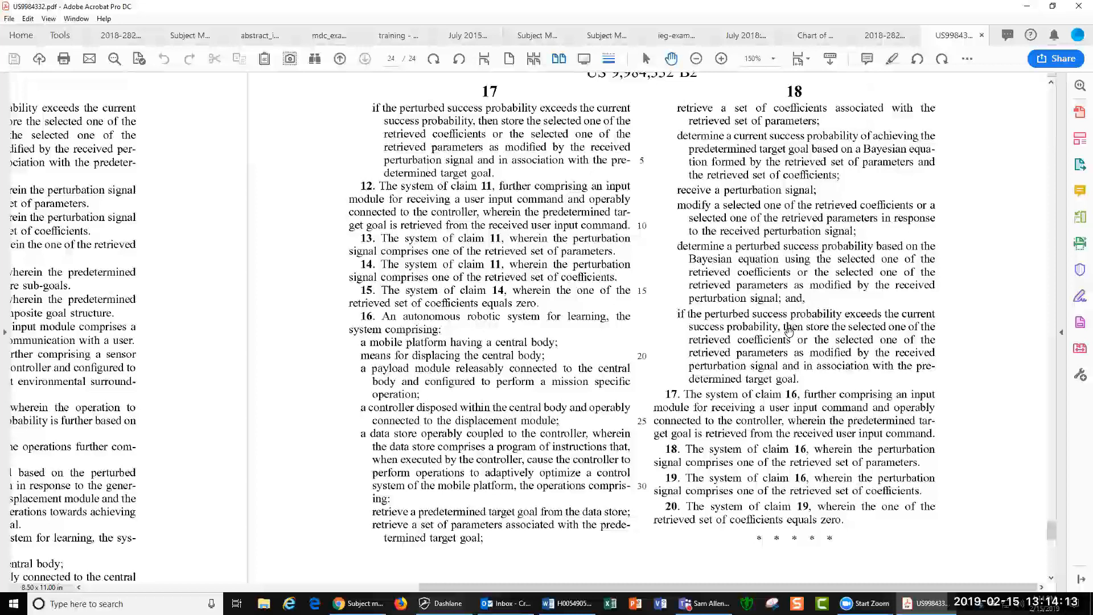
{"action": "mouse_move", "coordinate": [798, 355]}
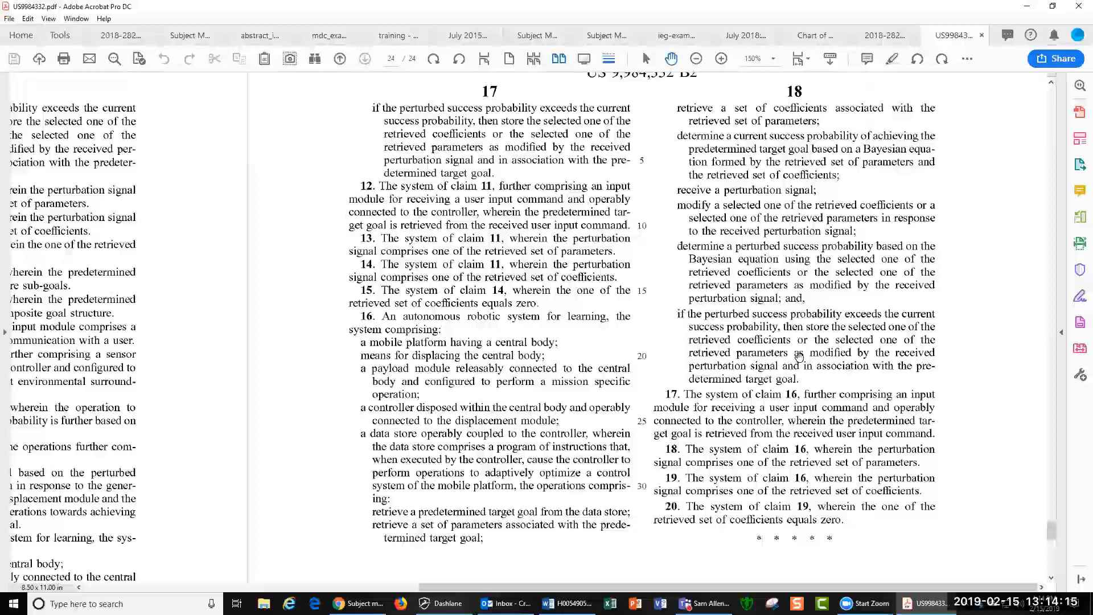